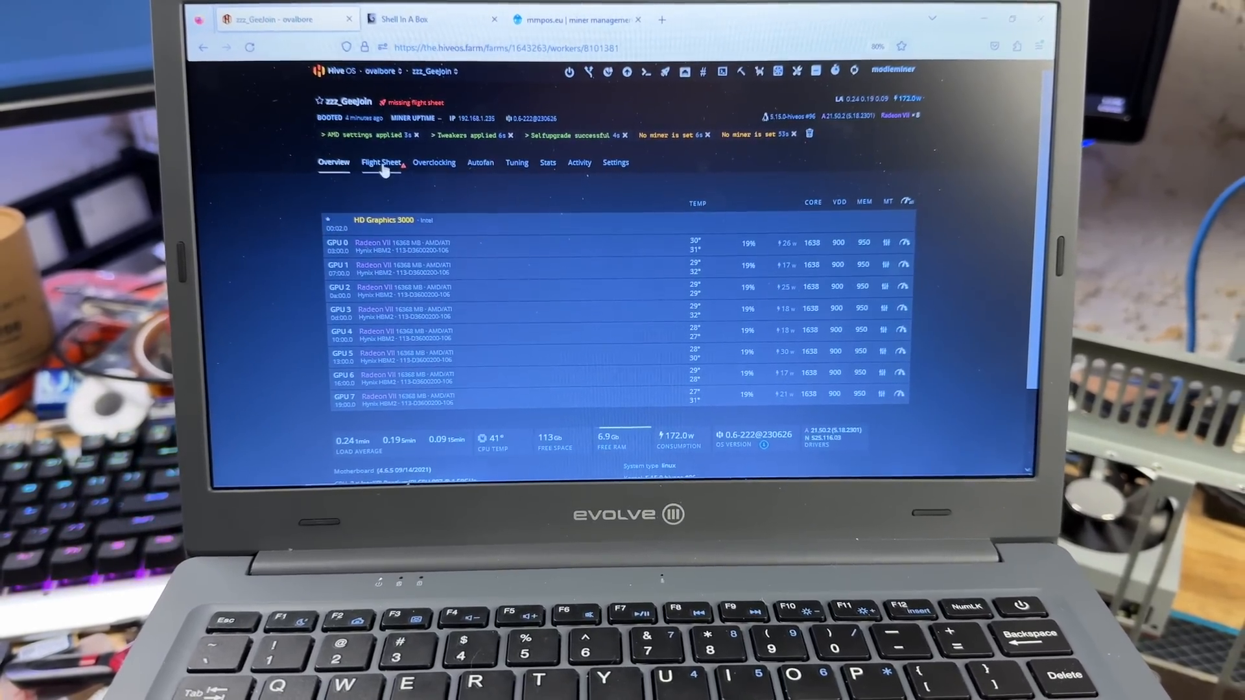
Launch the ETC teamredminer flight sheet on the worker and check the eight Radeon VII hashrates
click(382, 164)
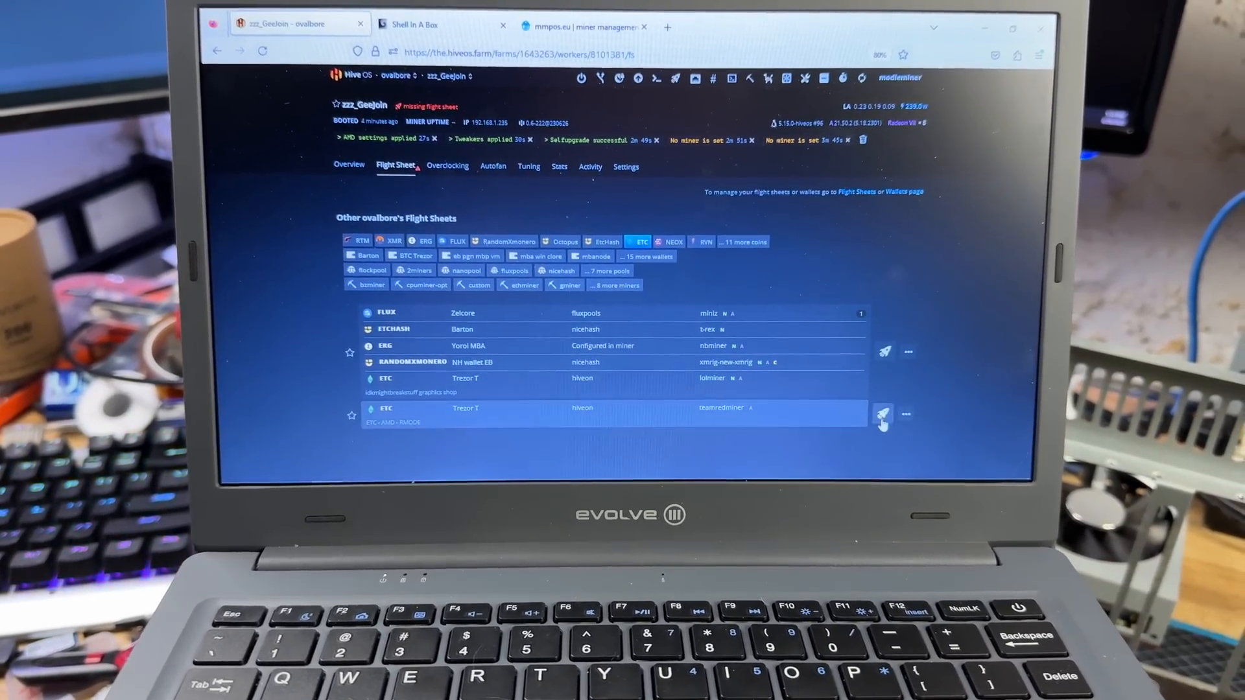
click(883, 417)
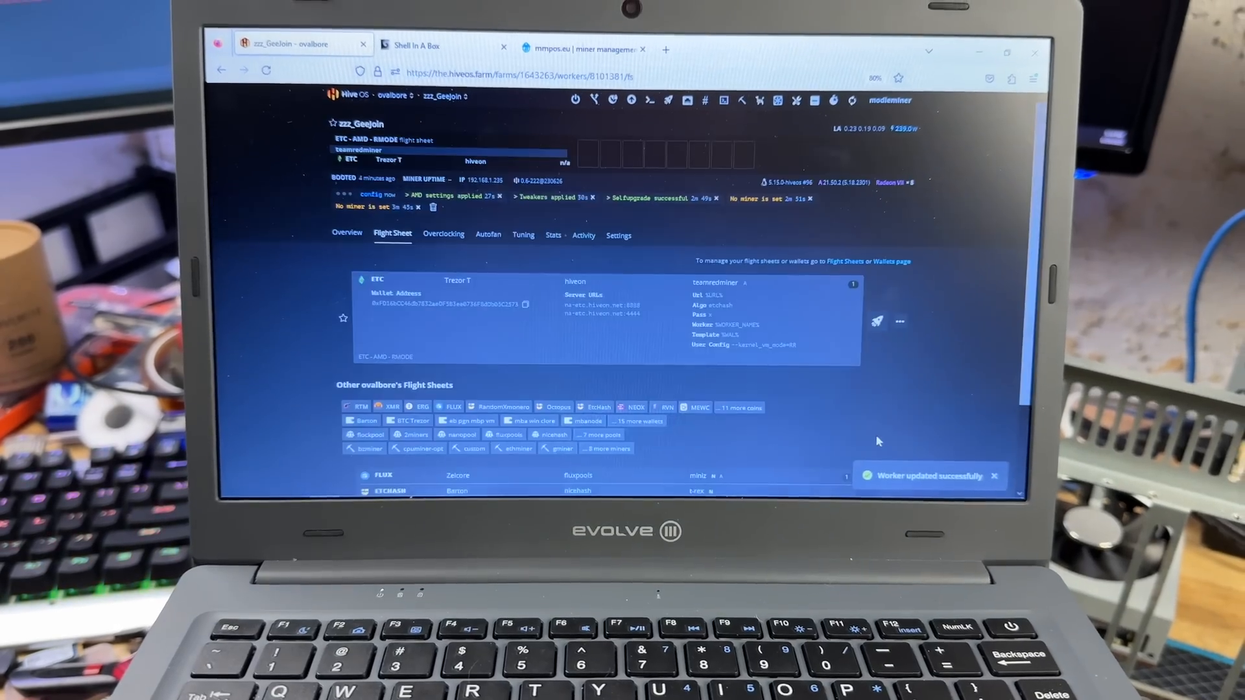
click(347, 233)
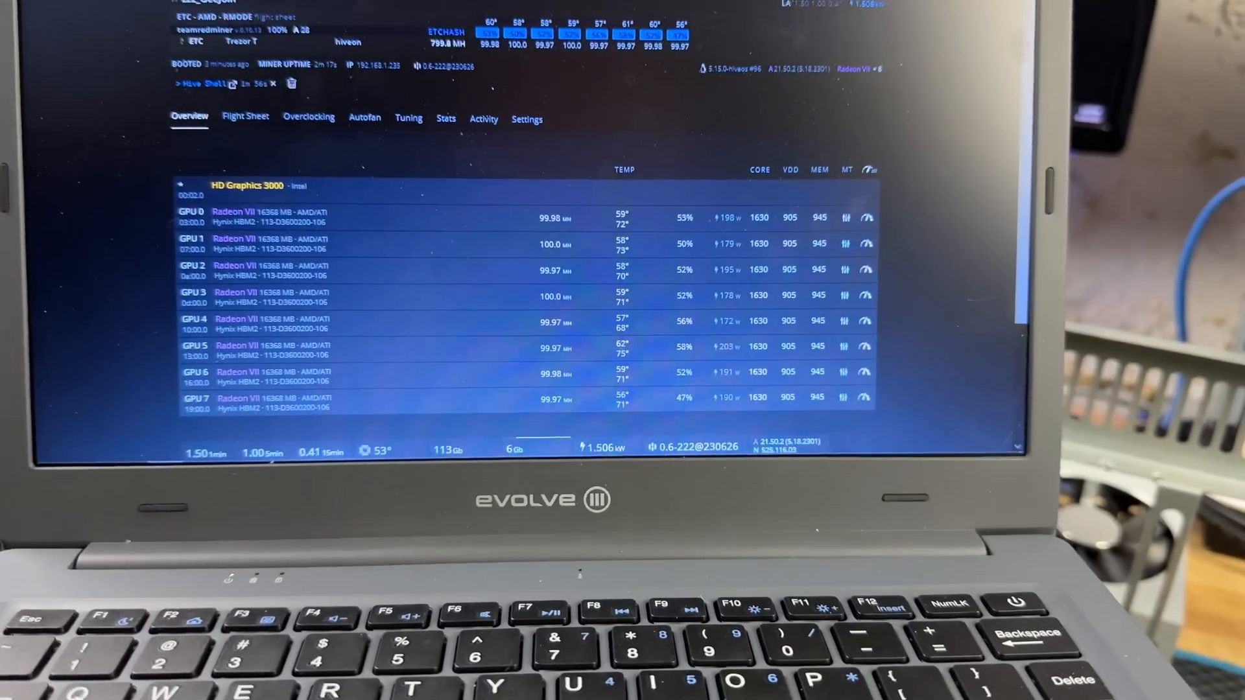